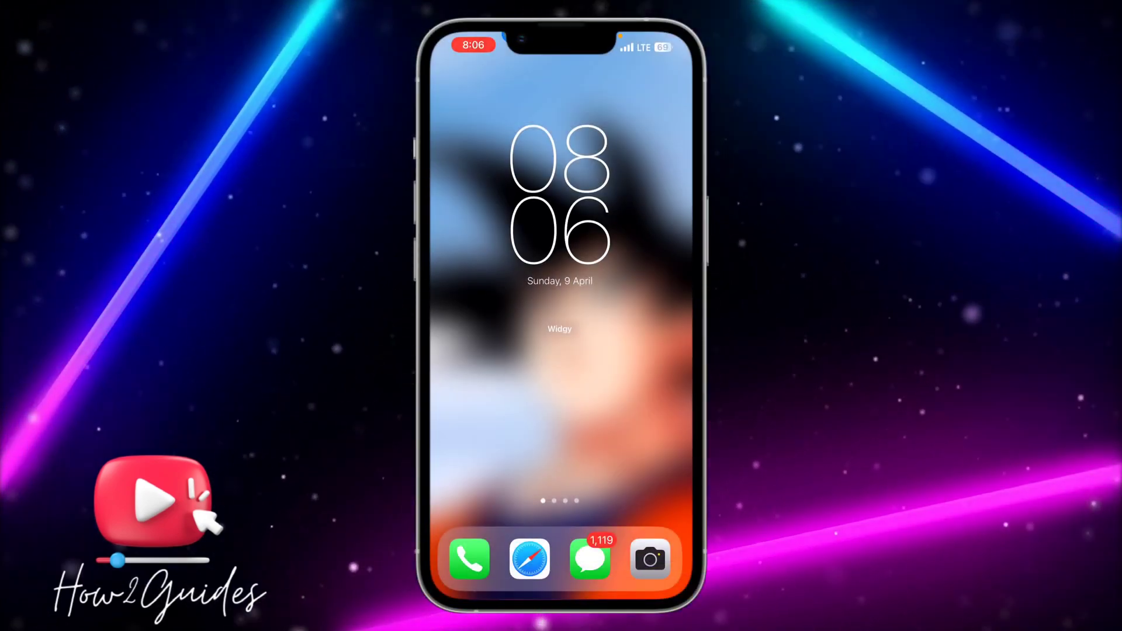
Unlock the iPhone and swipe to another Home Screen page
{"action": "scroll", "scroll_direction": "up", "scroll_amount": 3}
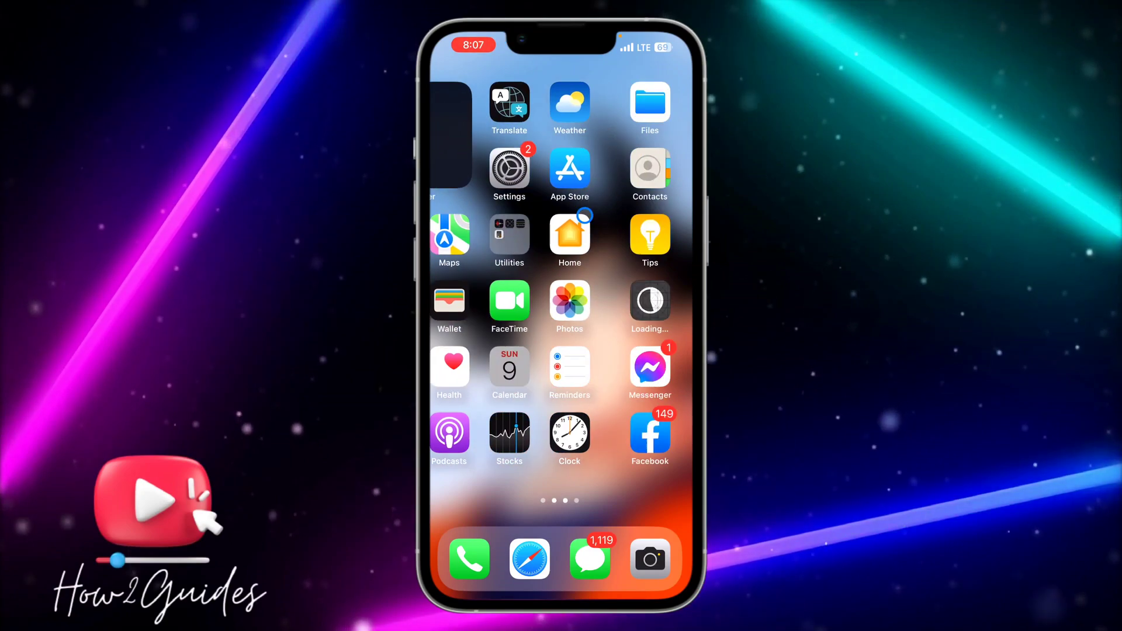
{"action": "scroll", "scroll_direction": "left", "scroll_amount": 3}
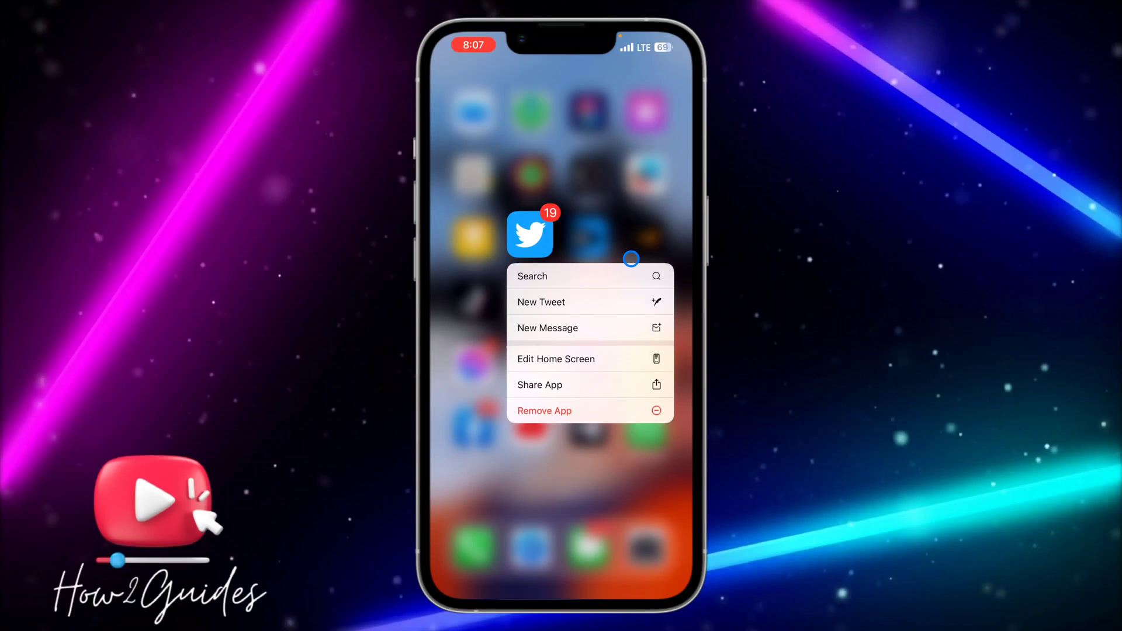
{"action": "mouse_move", "coordinate": [566, 328]}
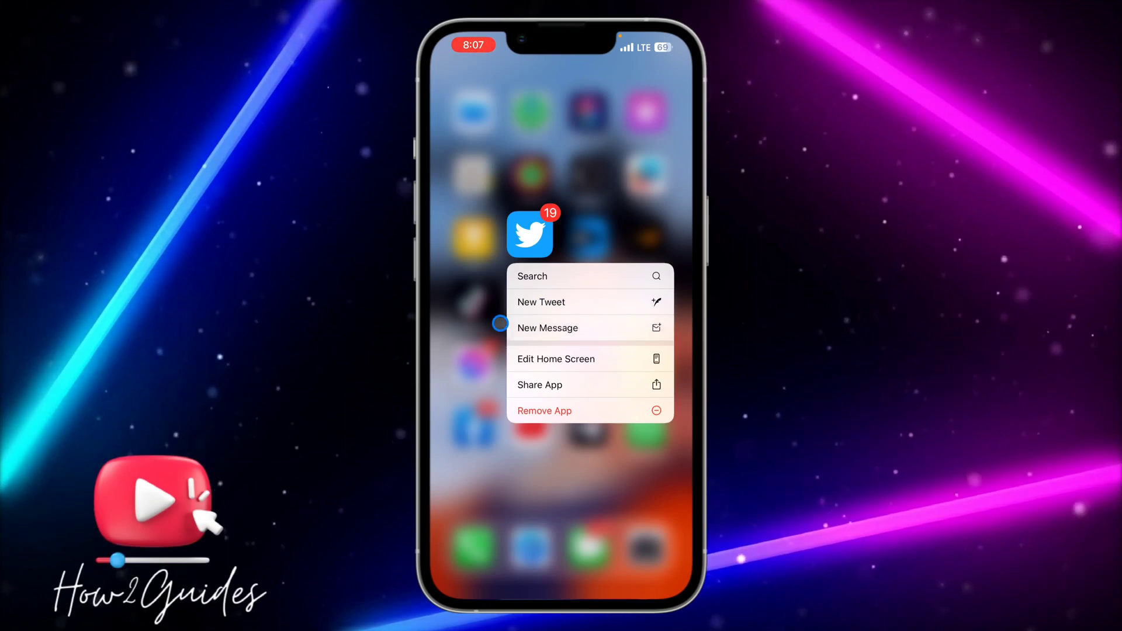
{"action": "mouse_move", "coordinate": [677, 387]}
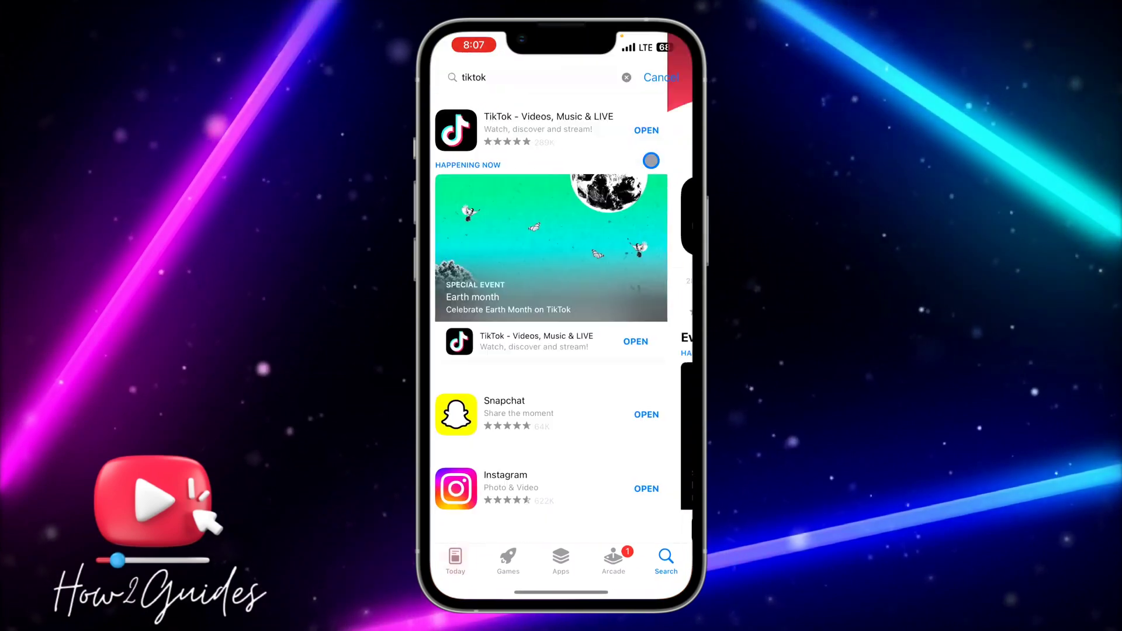
Search the App Store for 'tw', view Twitter's page showing Open, and return home
{"action": "left_click", "coordinate": [529, 78]}
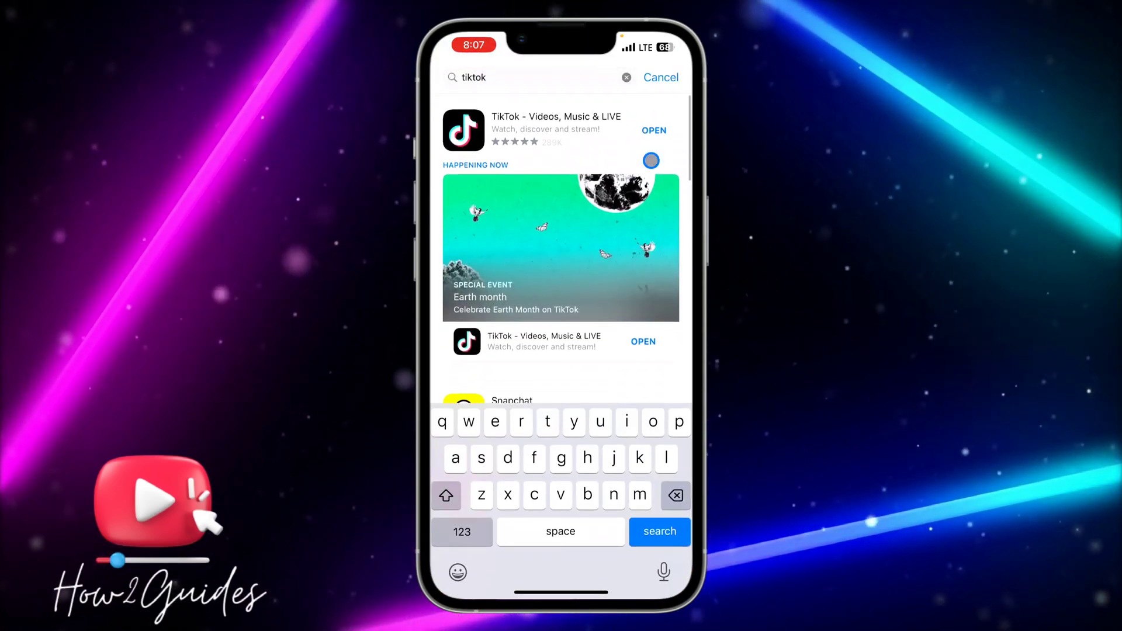
{"action": "type", "text": "tw"}
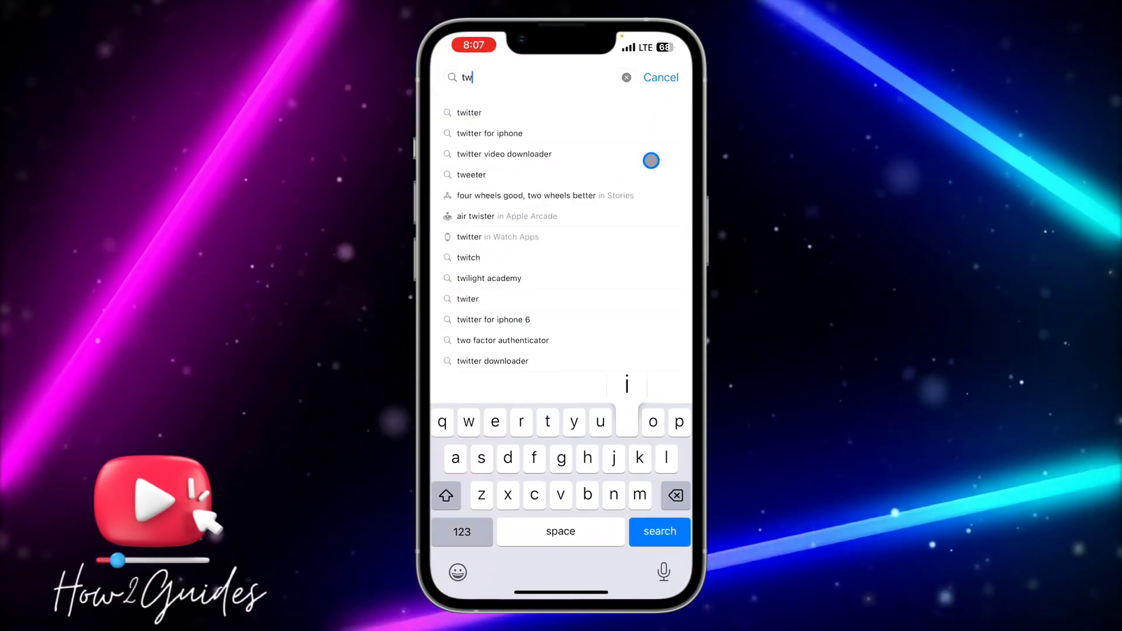
{"action": "left_click", "coordinate": [470, 112]}
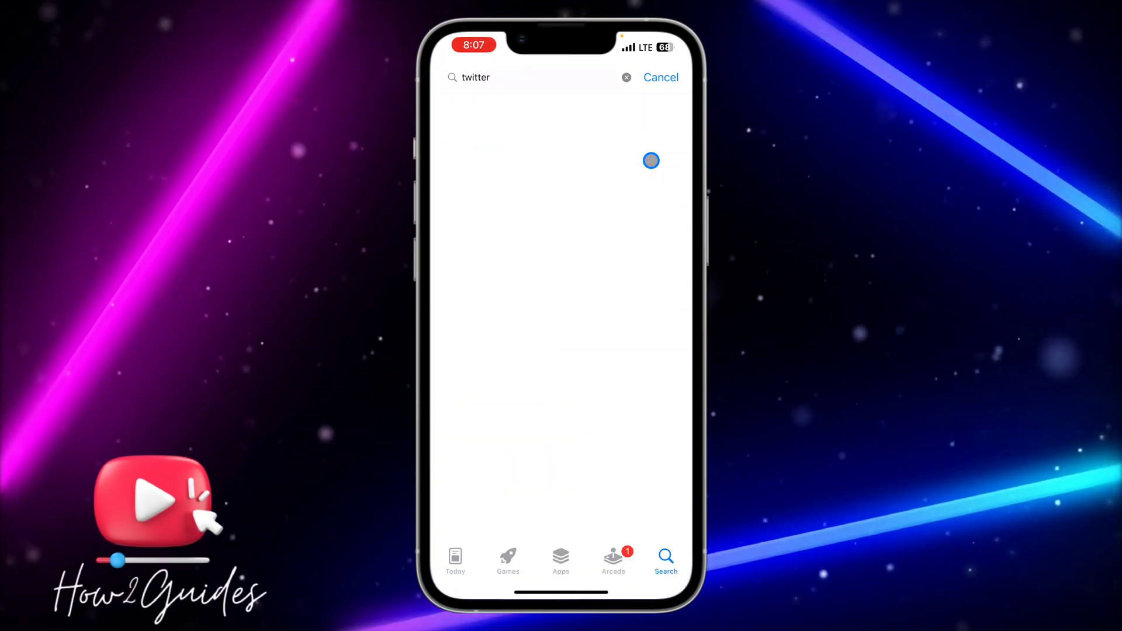
{"action": "left_click", "coordinate": [651, 160]}
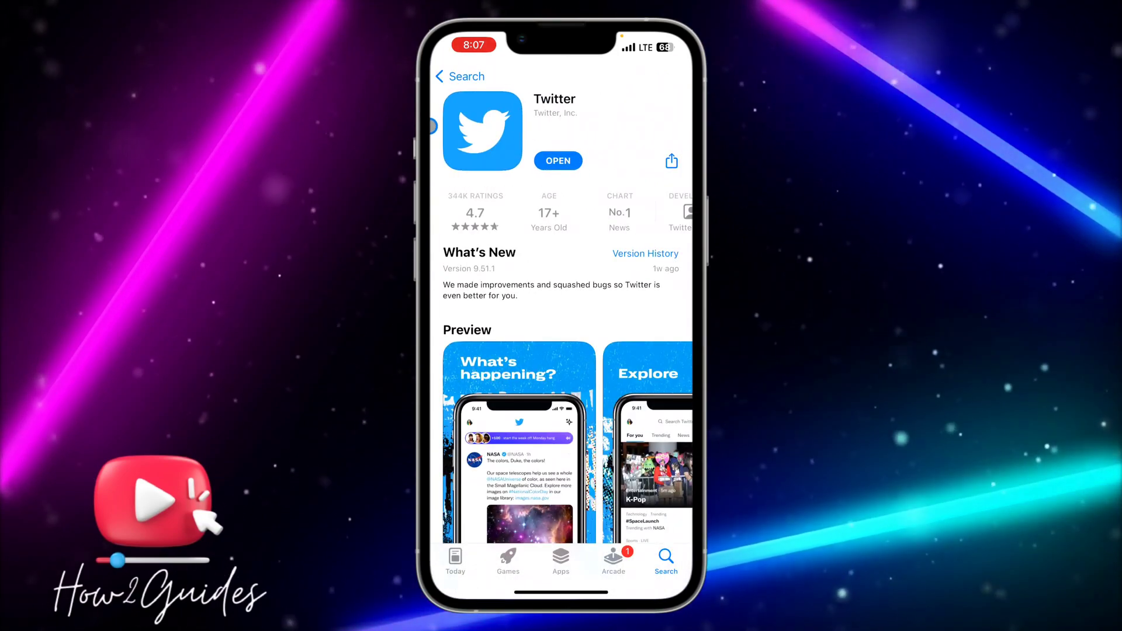
{"action": "left_click", "coordinate": [557, 160]}
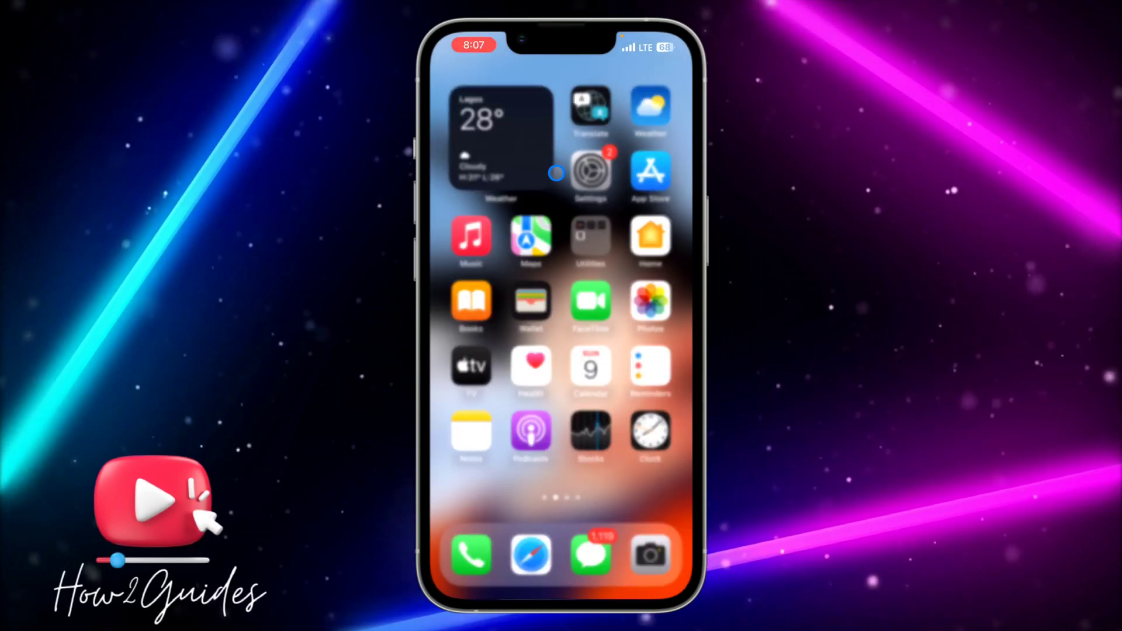
Launch Settings and go into the General section
{"action": "left_click", "coordinate": [589, 170]}
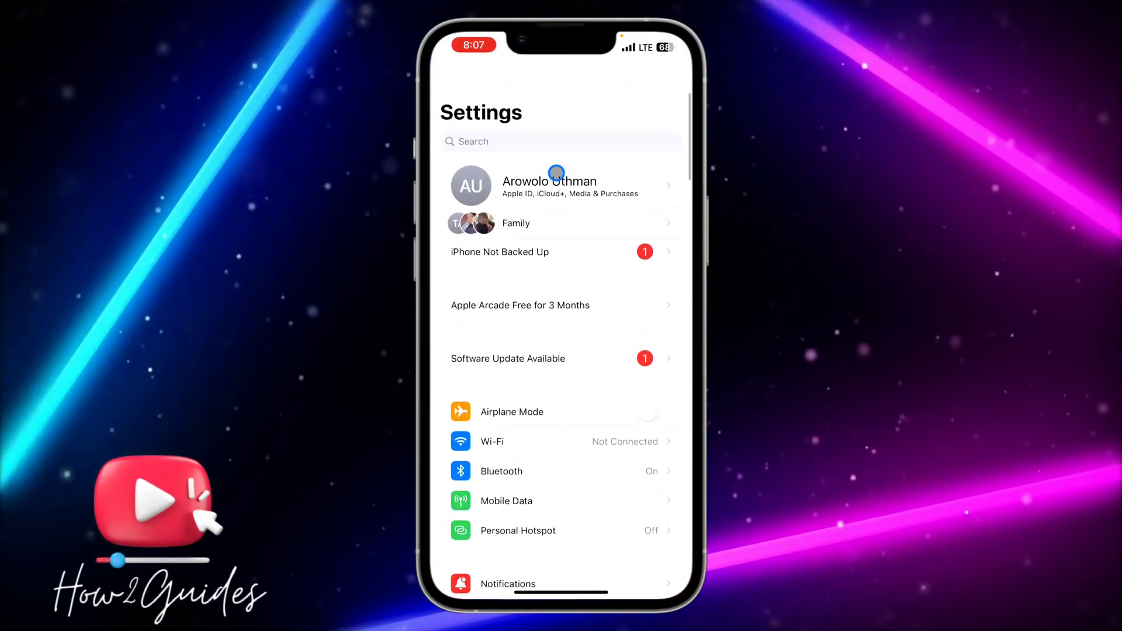
{"action": "scroll", "scroll_direction": "down", "scroll_amount": 3}
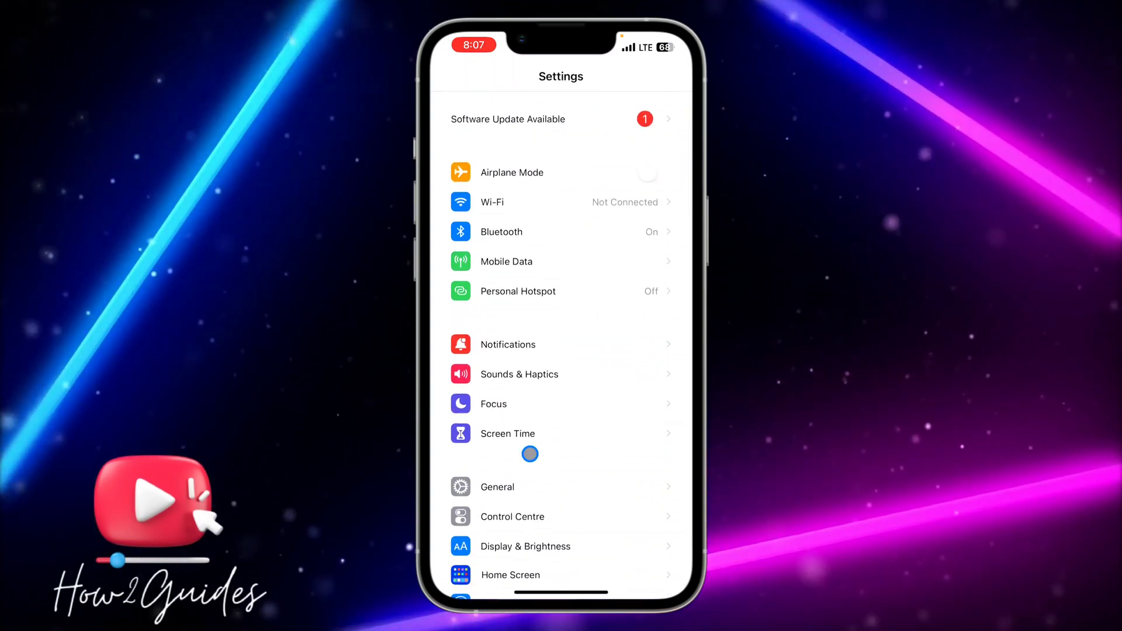
{"action": "left_click", "coordinate": [497, 487]}
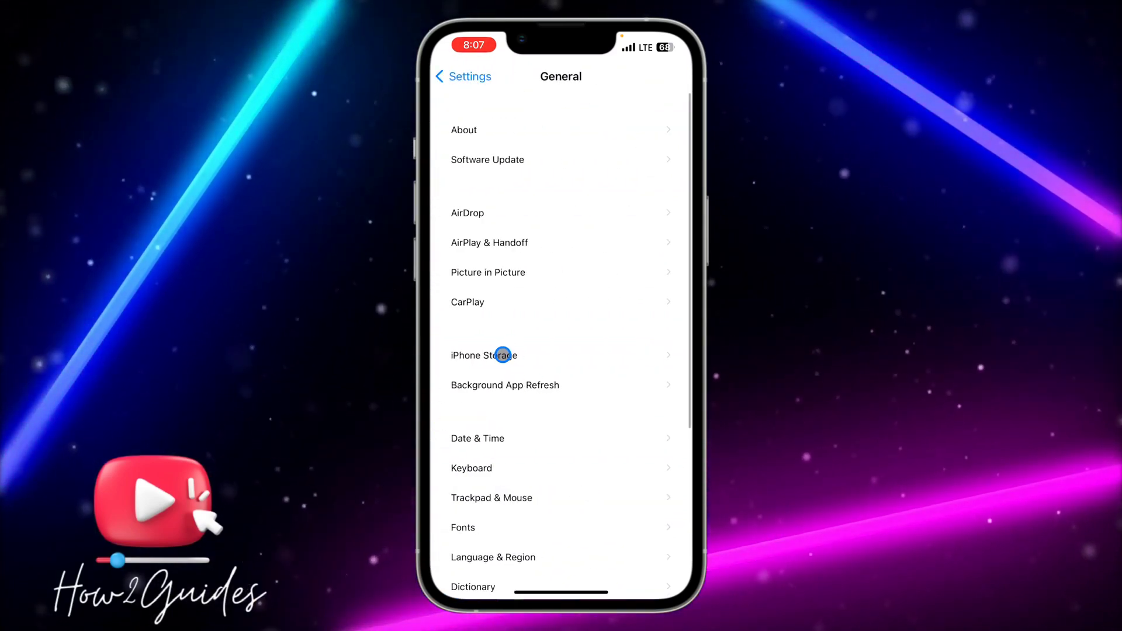
View iPhone Storage and bring up Twitter's storage details page
{"action": "left_click", "coordinate": [482, 356]}
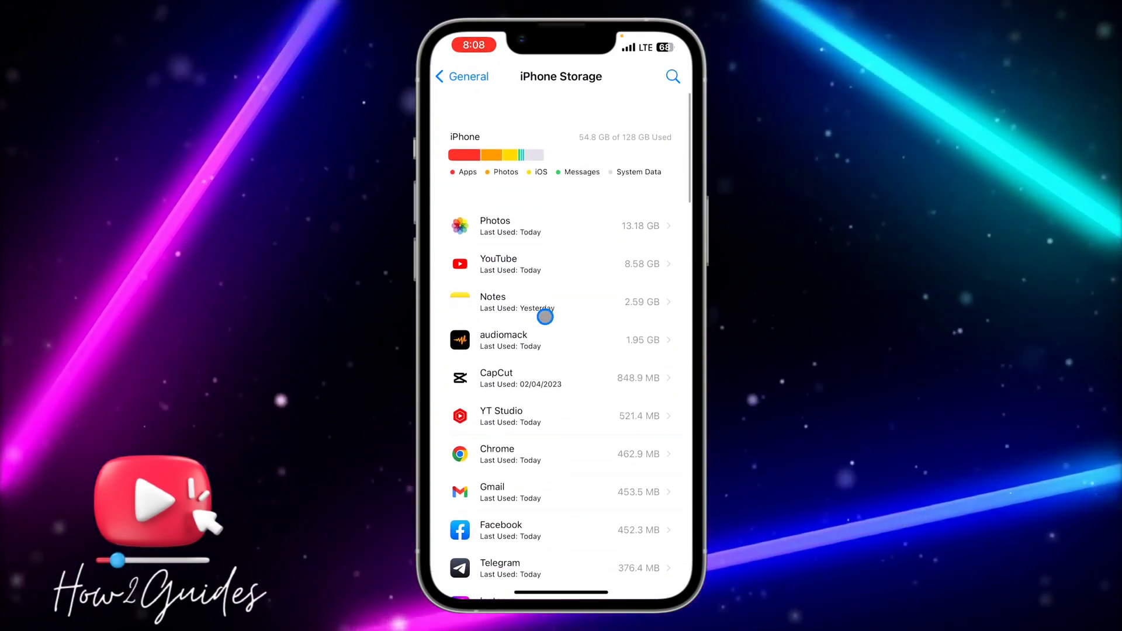
{"action": "scroll", "scroll_direction": "down", "scroll_amount": 3}
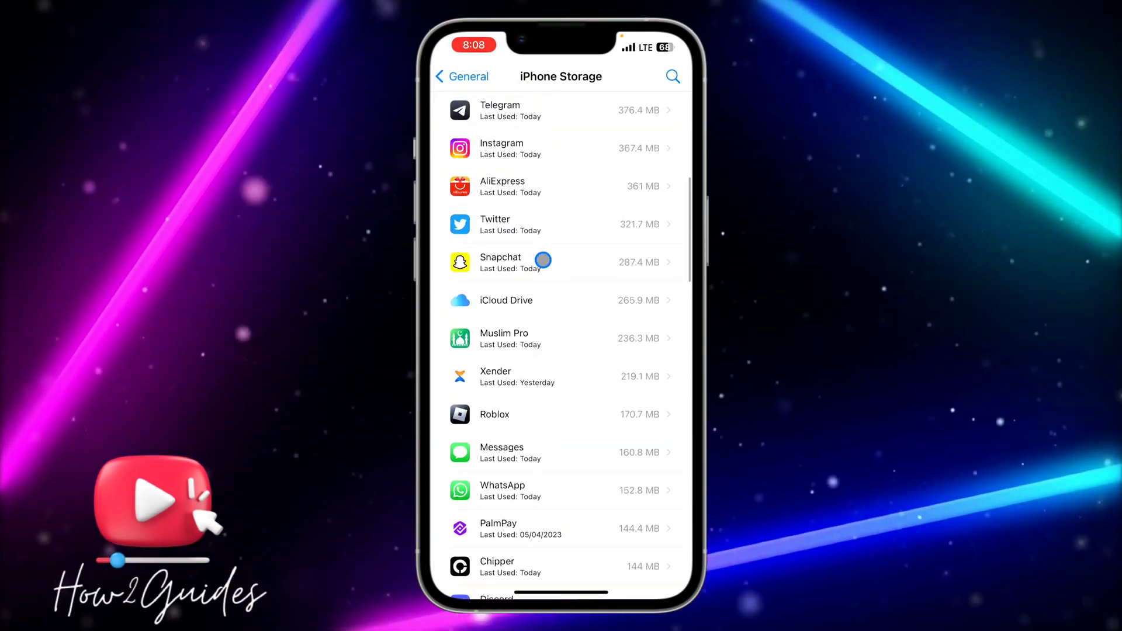
{"action": "left_click", "coordinate": [561, 225]}
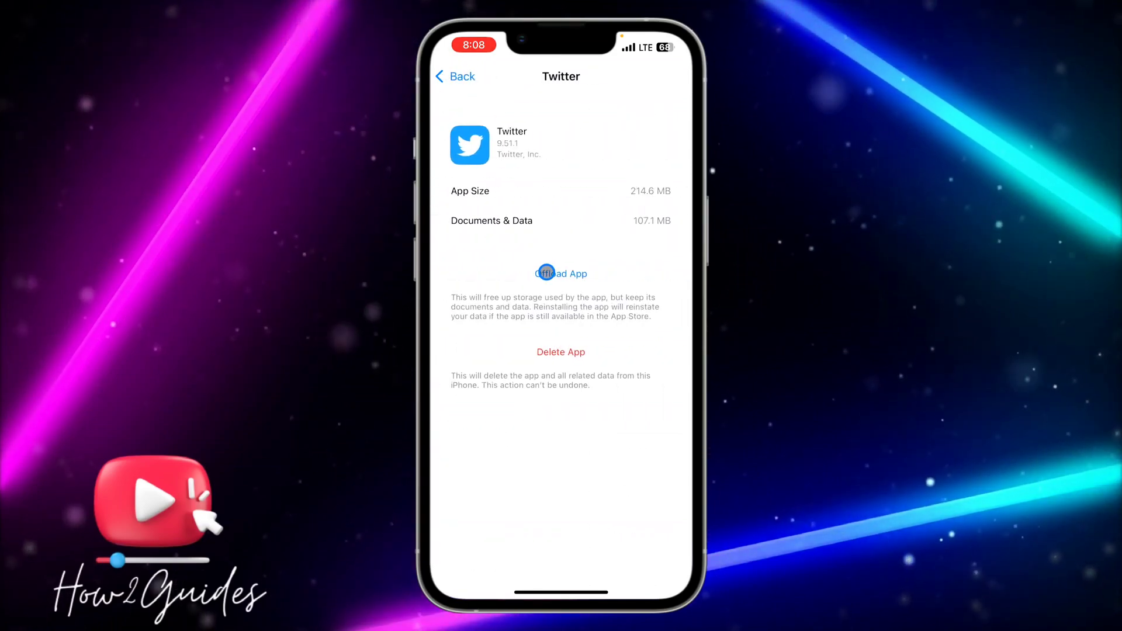